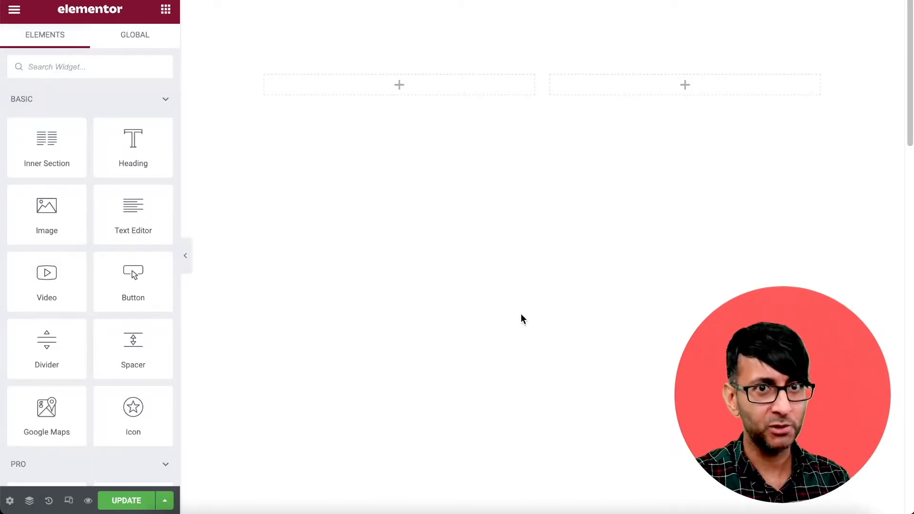
mouse_move(101, 67)
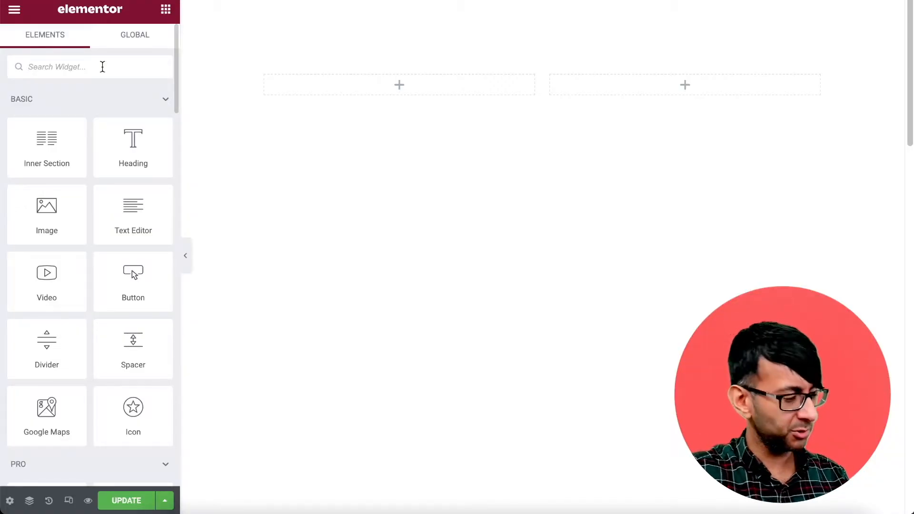
Add an Animated Headline to the left column and set its style to Rotating.
text(animated)
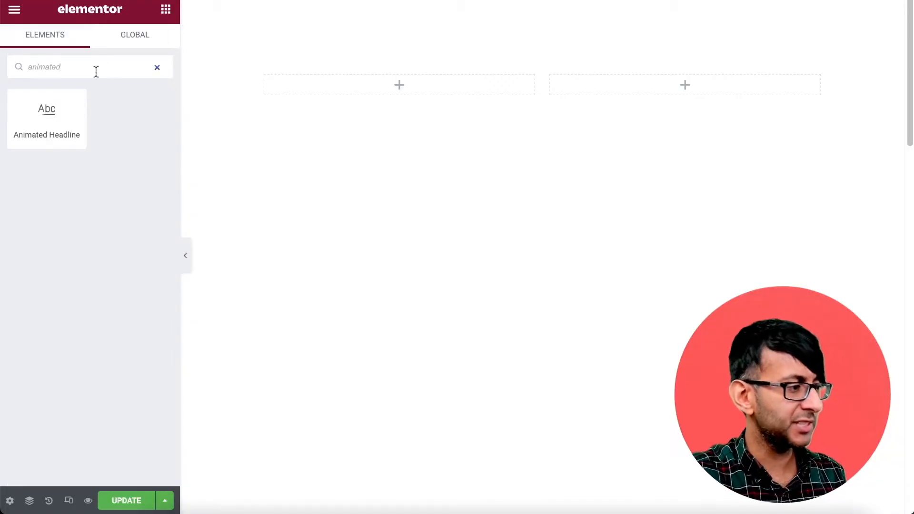
drag(47, 117, 272, 69)
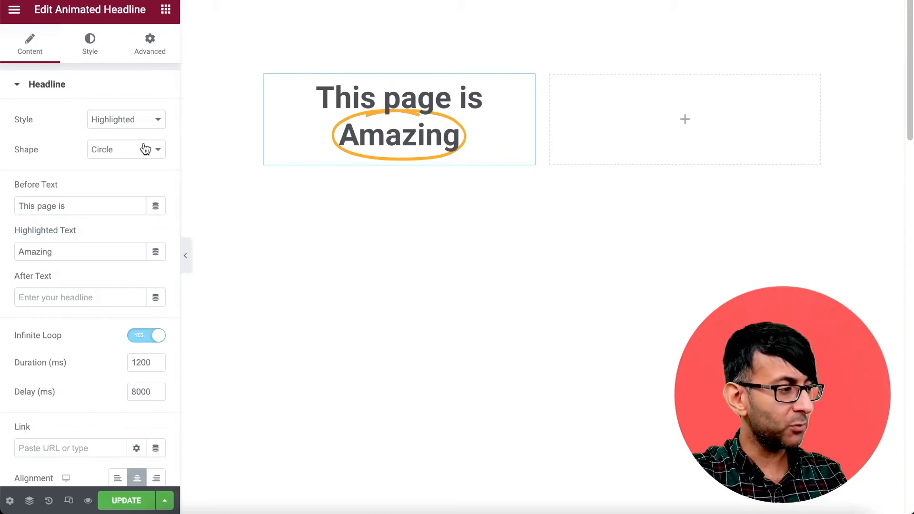
click(126, 119)
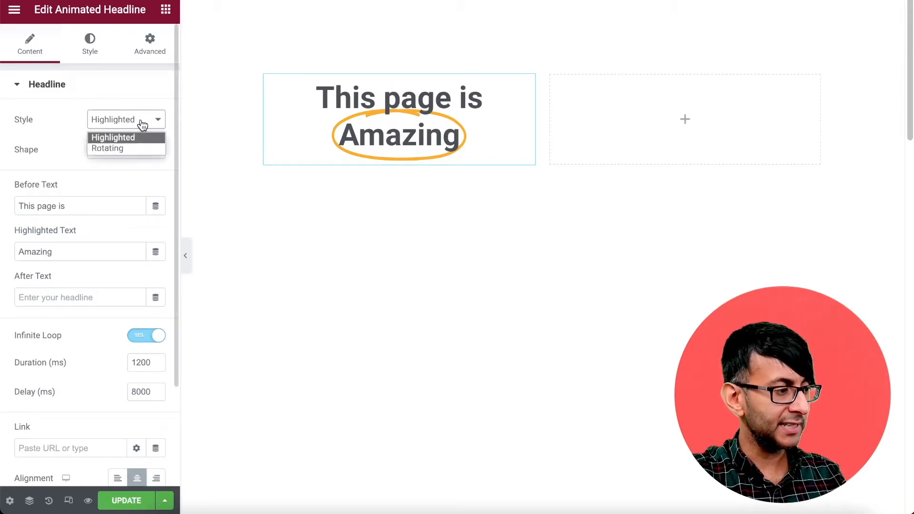
click(108, 148)
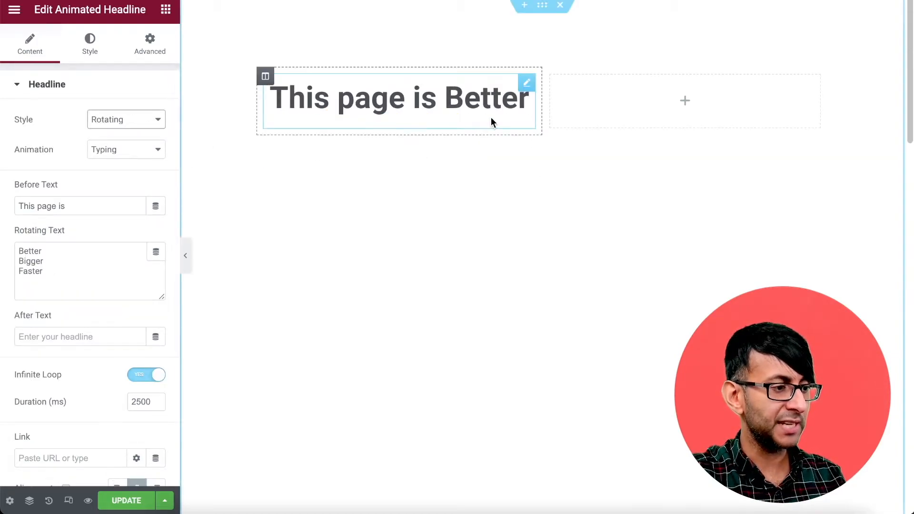
Try the Drop-in word animation, then settle on Slide Down.
click(125, 150)
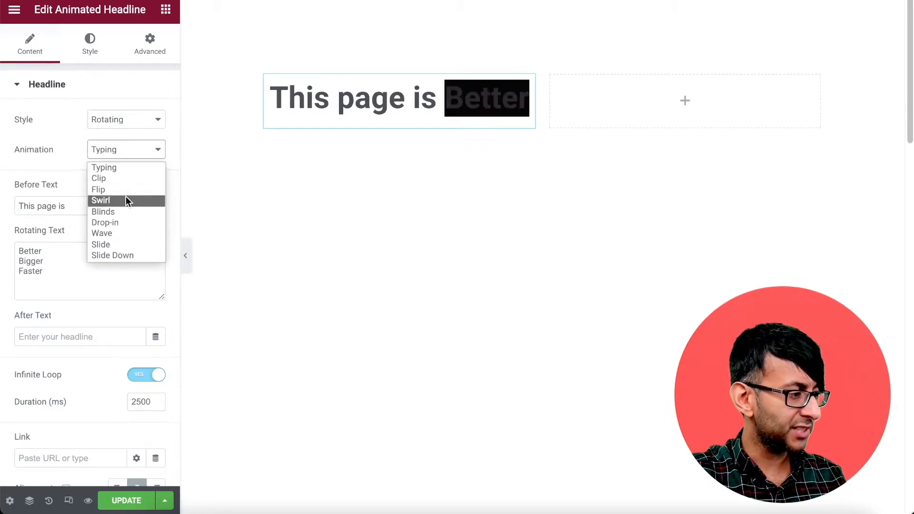
click(104, 222)
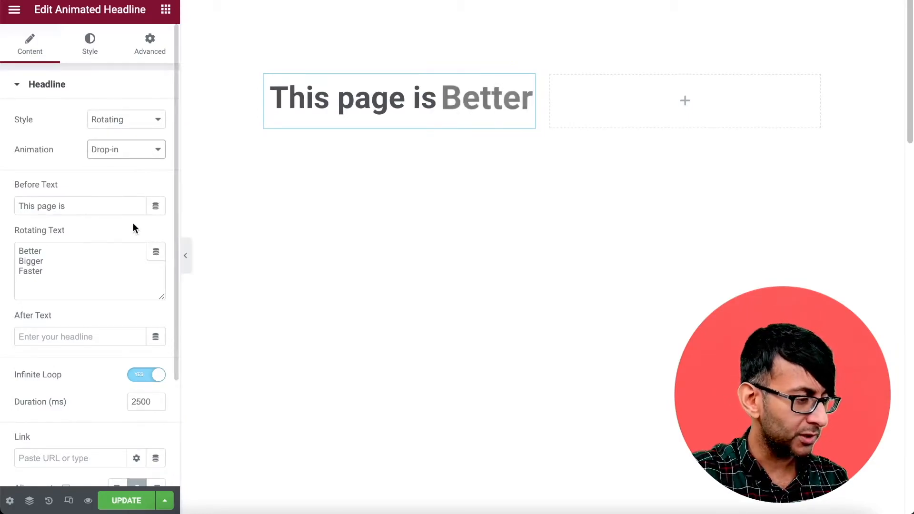
click(126, 150)
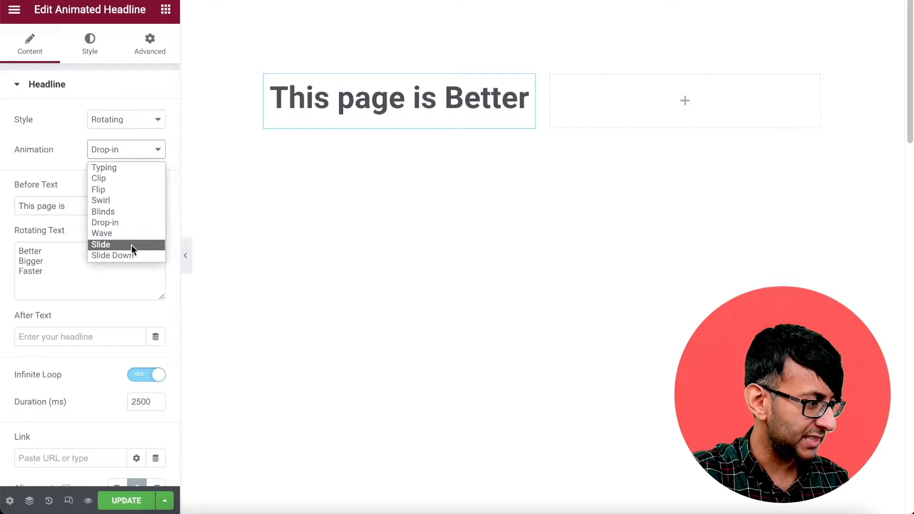
click(112, 255)
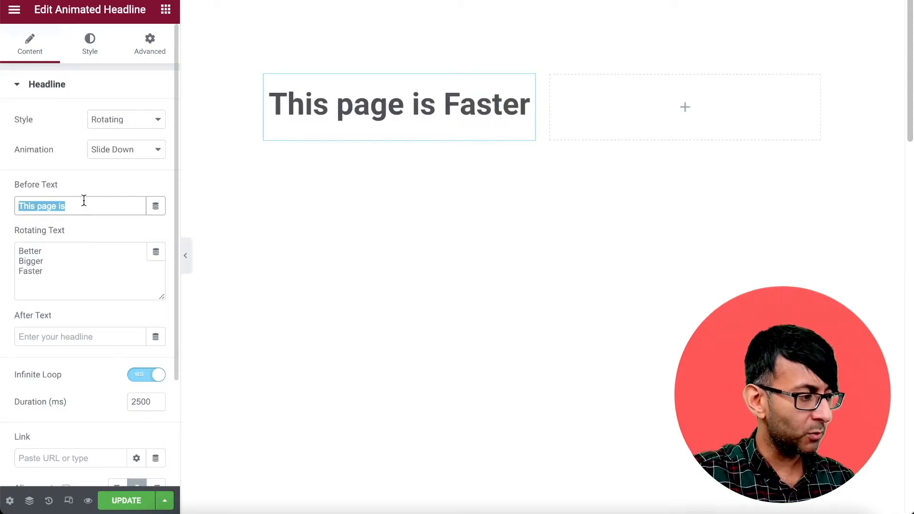
text(<br)
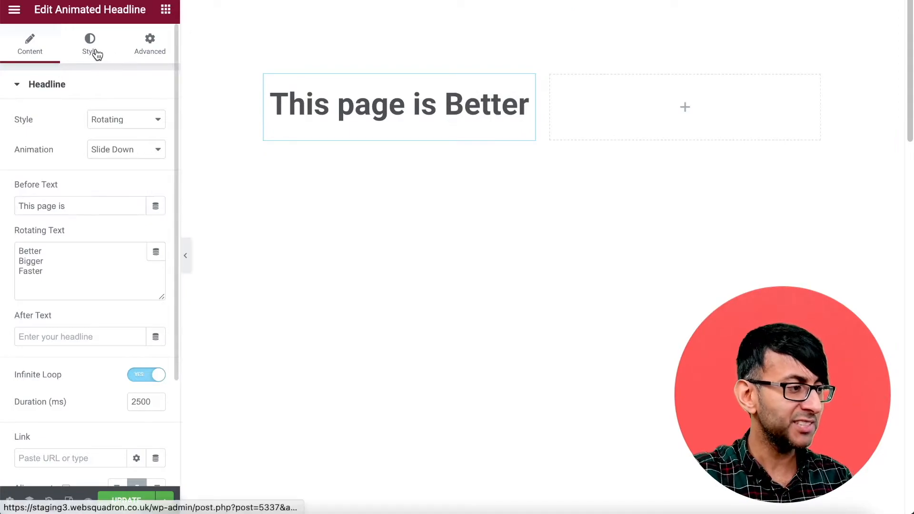
Enlarge the headline's typography so the rotating word wraps onto its own line.
click(89, 44)
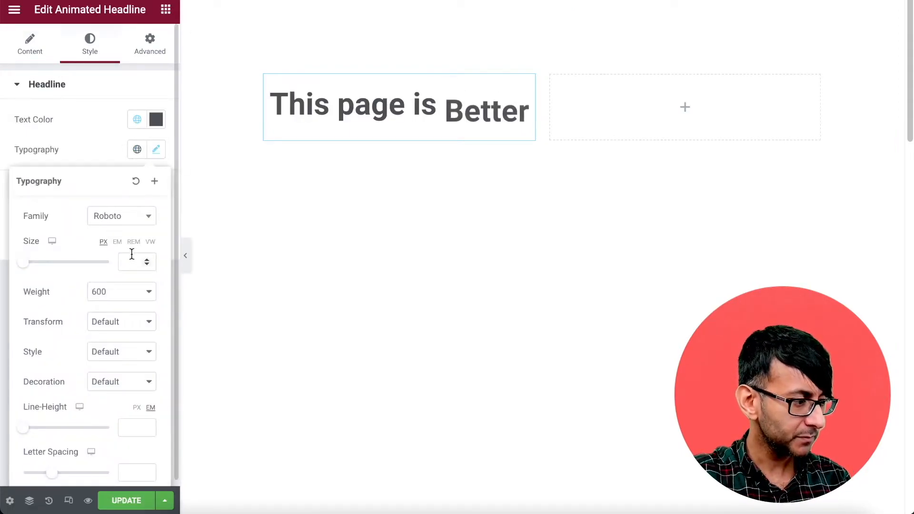
click(133, 241)
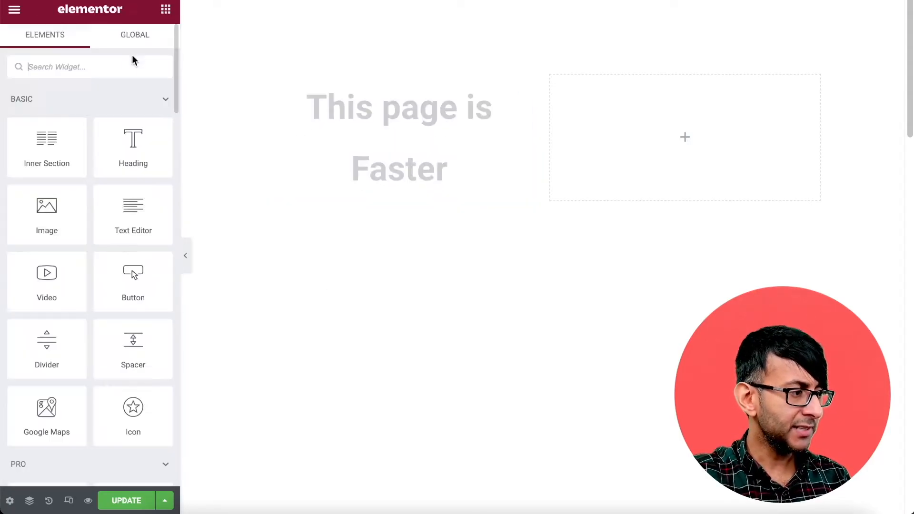
Add a plain Heading reading 'This page is' above the animated headline.
text(headline)
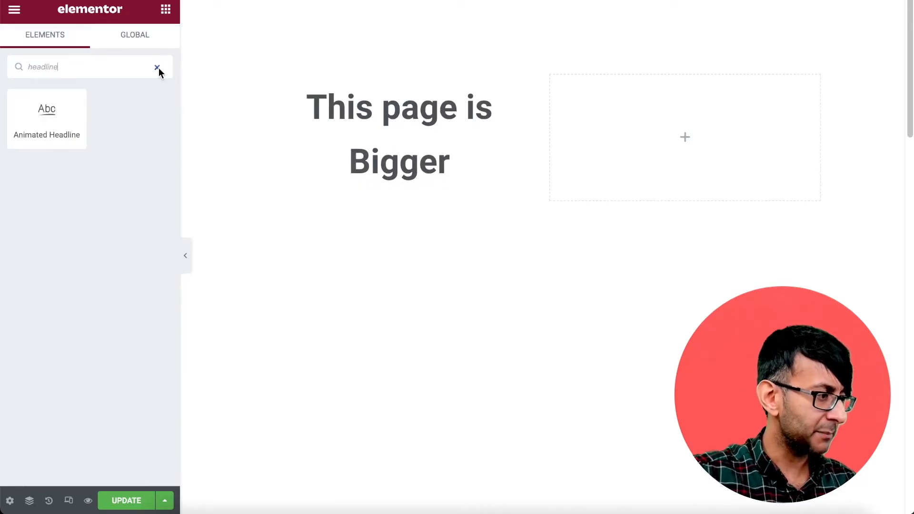
click(399, 134)
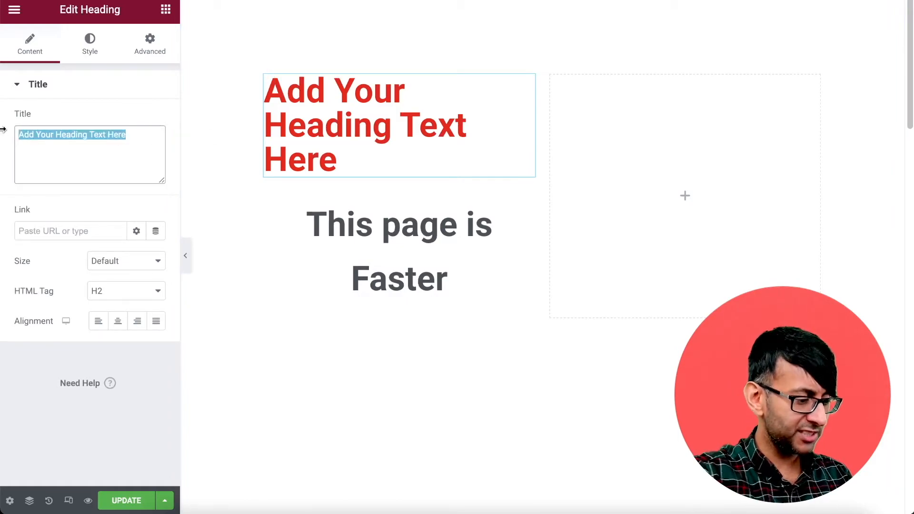
text(This page is)
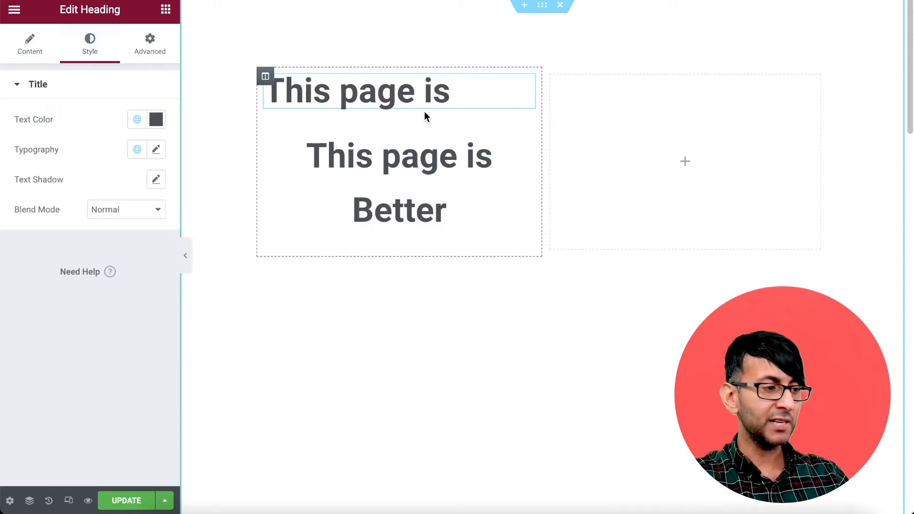
text(Bigger)
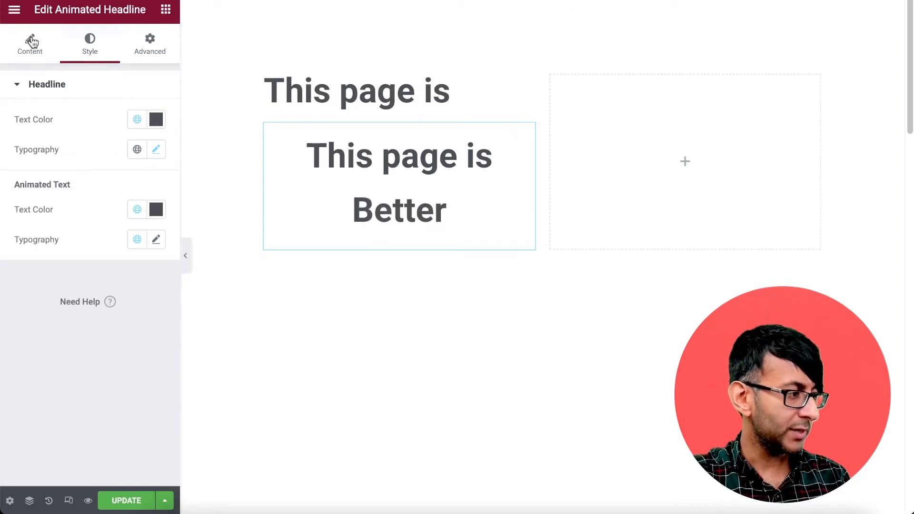
Clear the animated headline's before text and align the rotating word left.
click(30, 44)
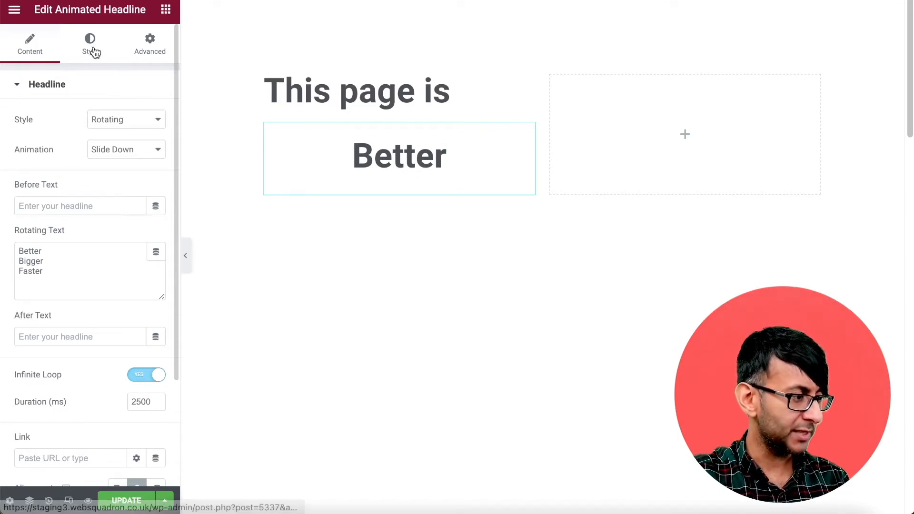
scroll(down, 3)
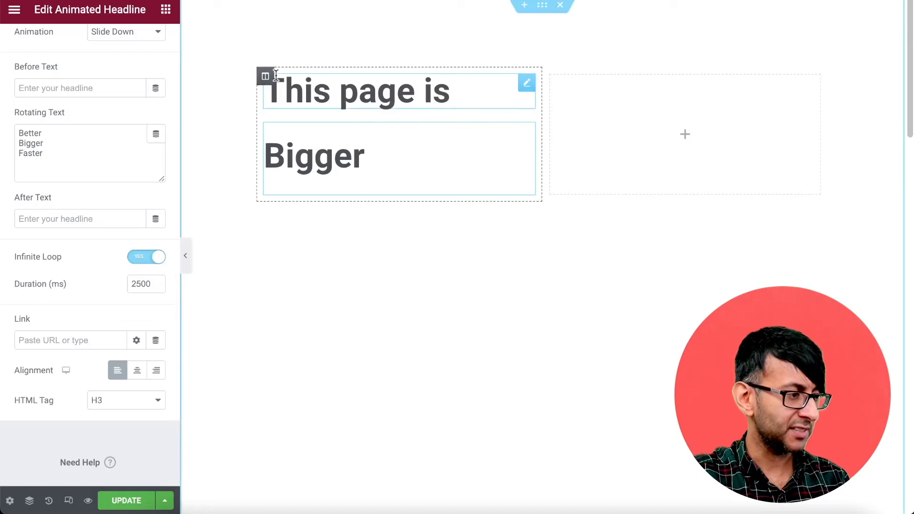
click(265, 76)
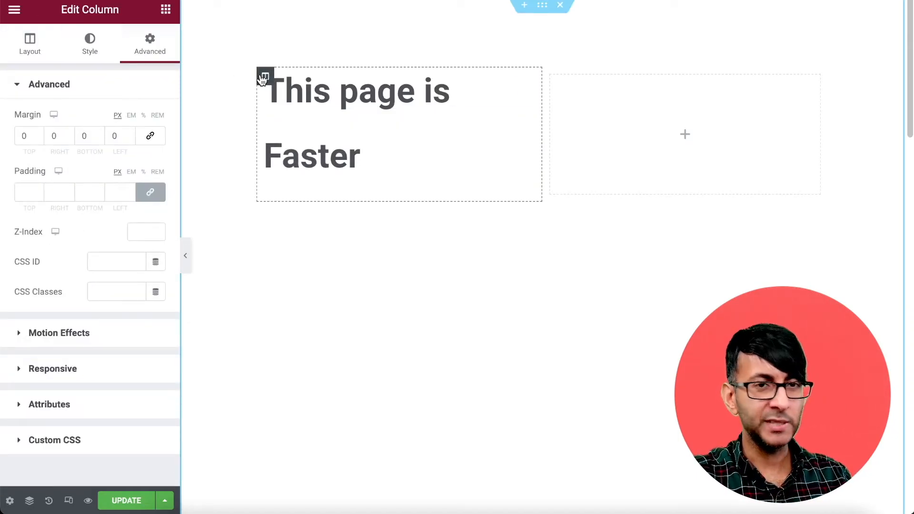
Set the column's Widgets Space to 0 in its Layout settings.
text(Better)
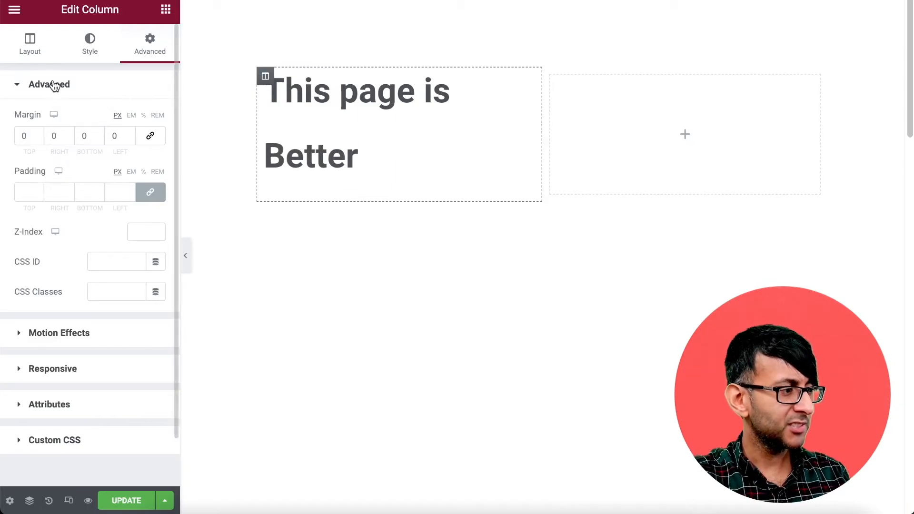
click(30, 44)
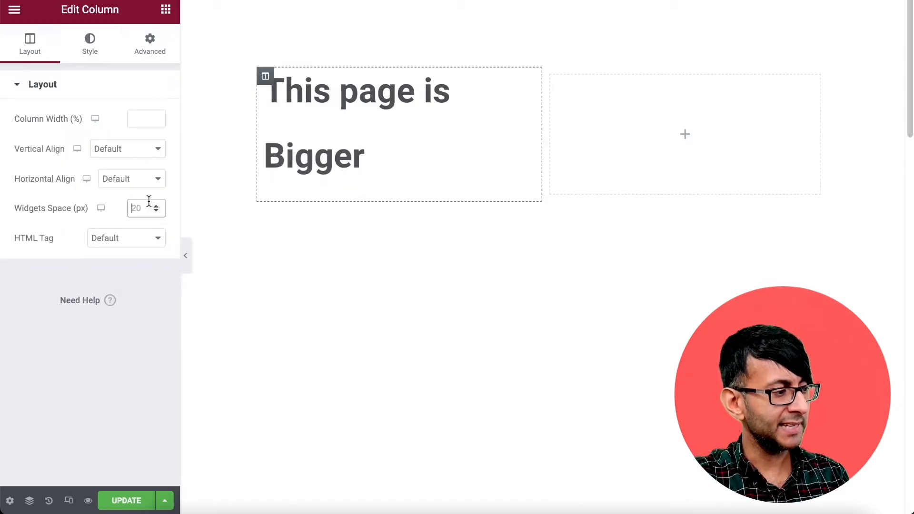
text(0)
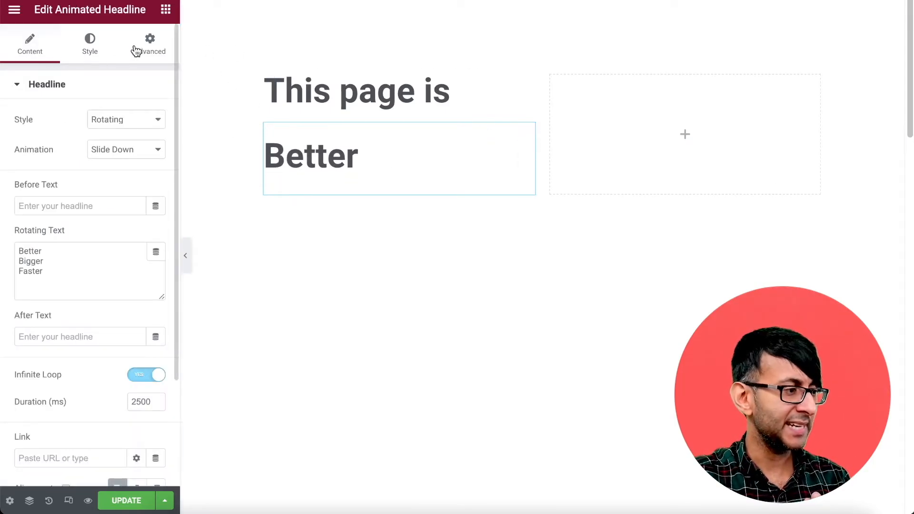
Give the animated headline a -38 top margin and hide the panel to preview.
click(149, 44)
text(-38)
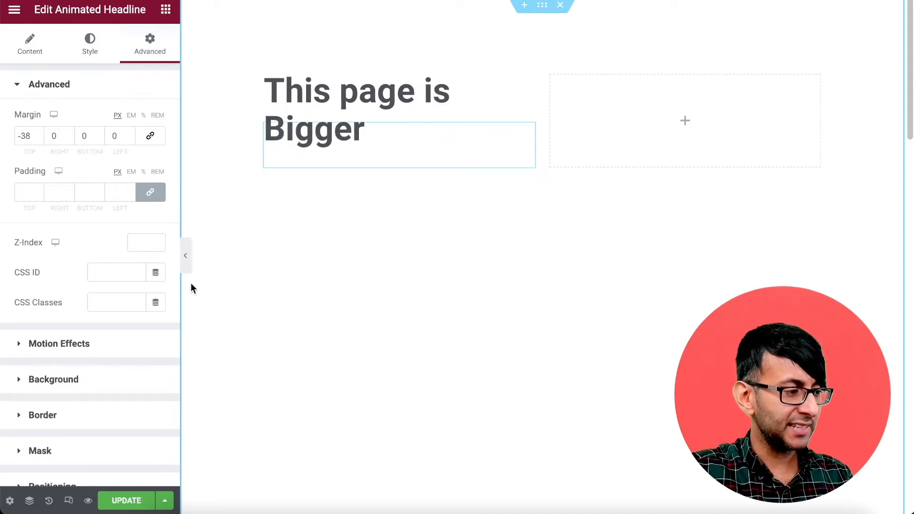
click(186, 255)
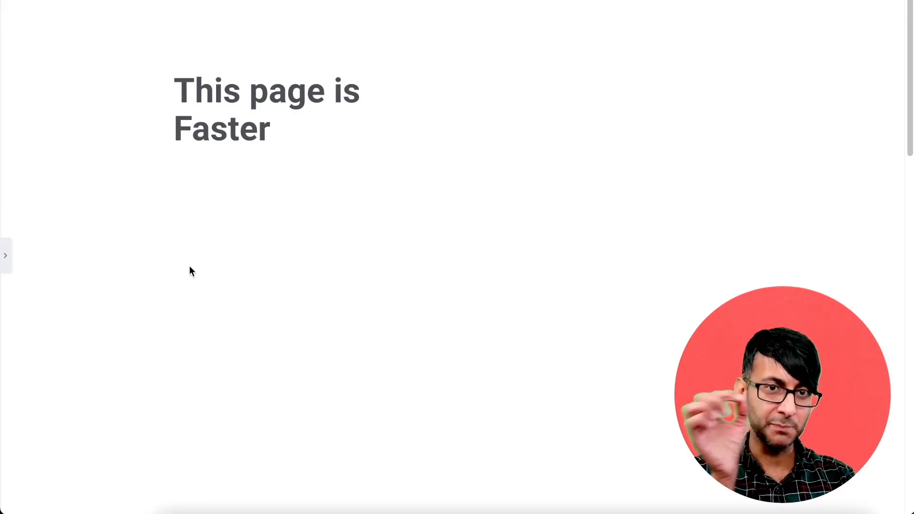
Reopen the editor panel beside the stacked headings.
click(6, 255)
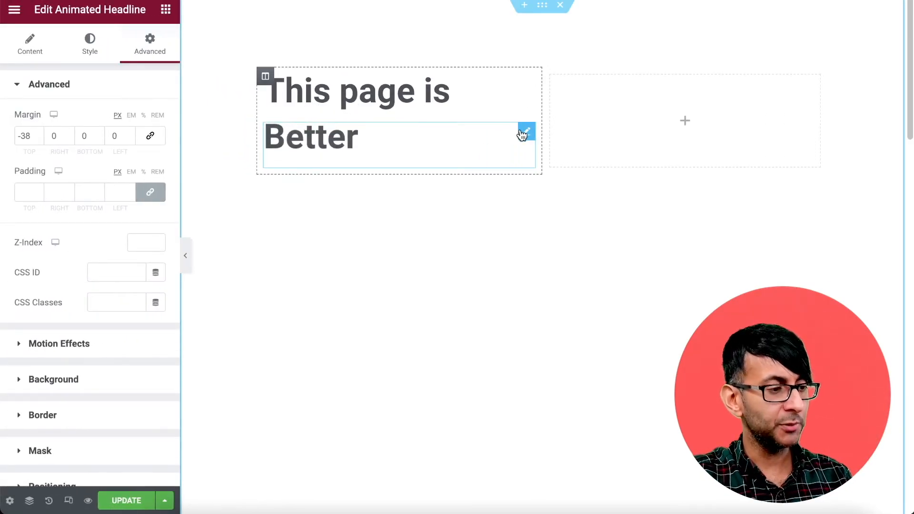
mouse_move(526, 84)
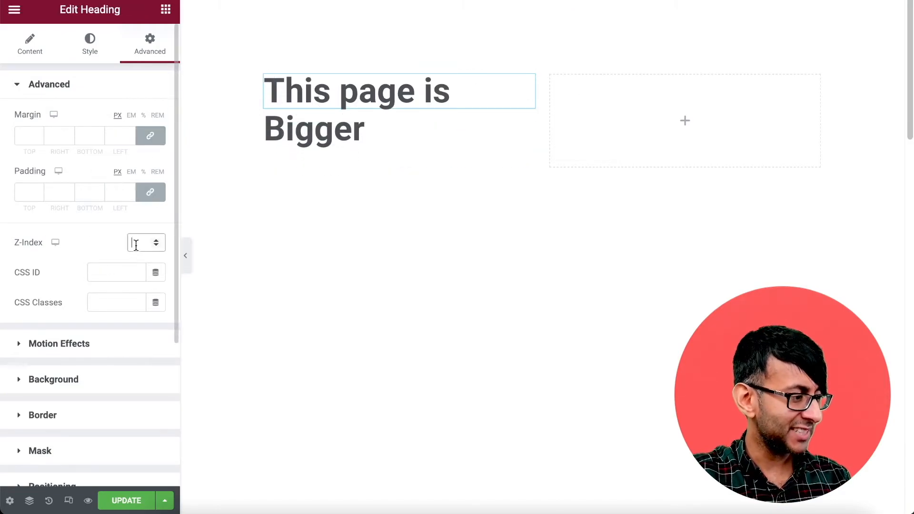
Set the heading's z-index to 2 and the animated headline's z-index to 1.
text(2)
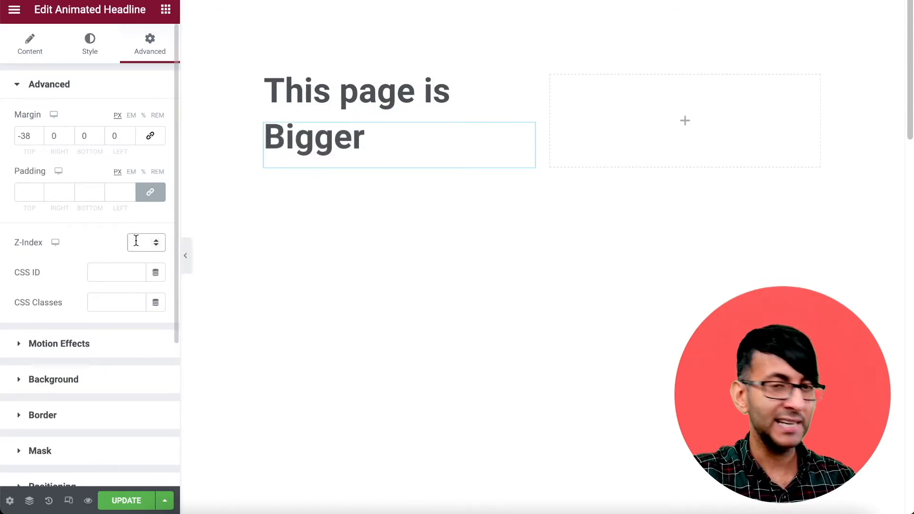
text(1)
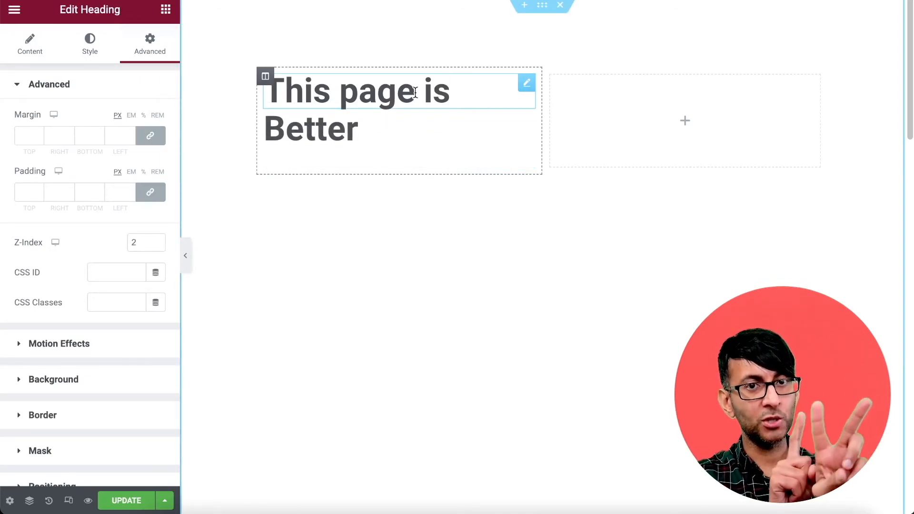
text(Bigger)
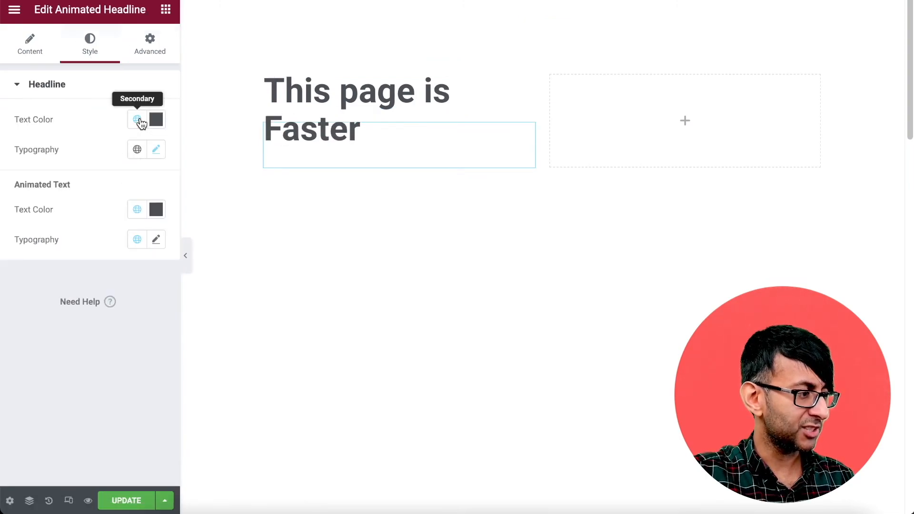
Colour the rotating word with the orange Accent global colour.
click(136, 209)
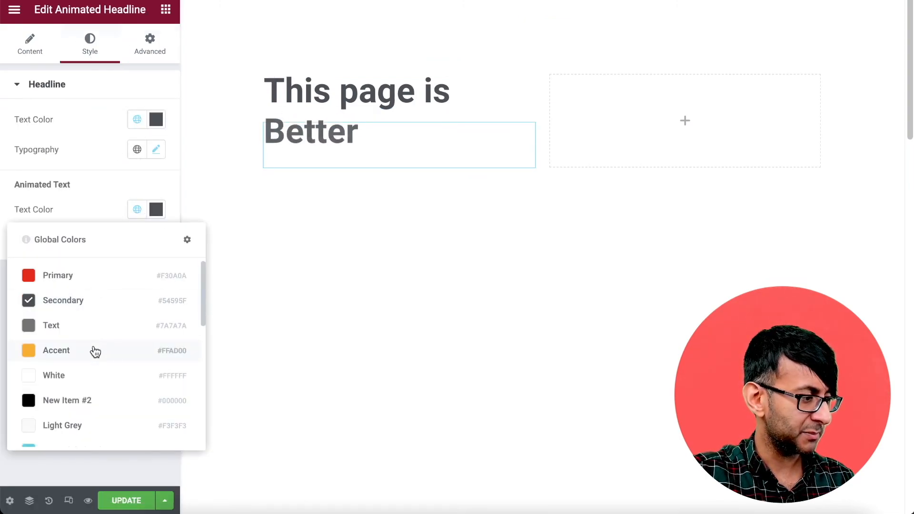
click(56, 350)
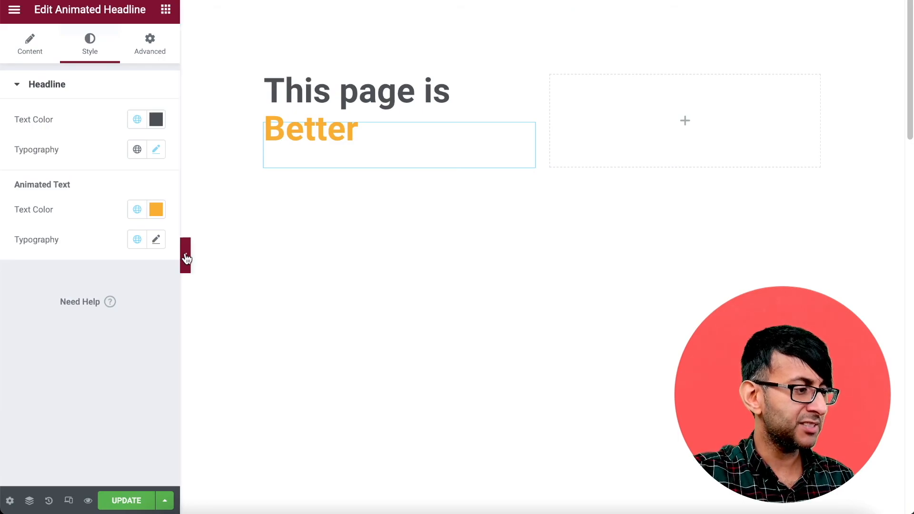